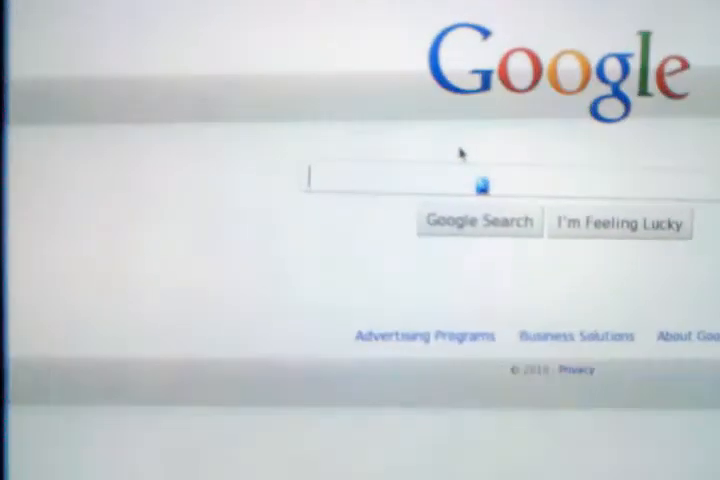
- Enter the search phrase "bossy and particu" into the Google search box
{"action": "type", "text": "bossy and"}
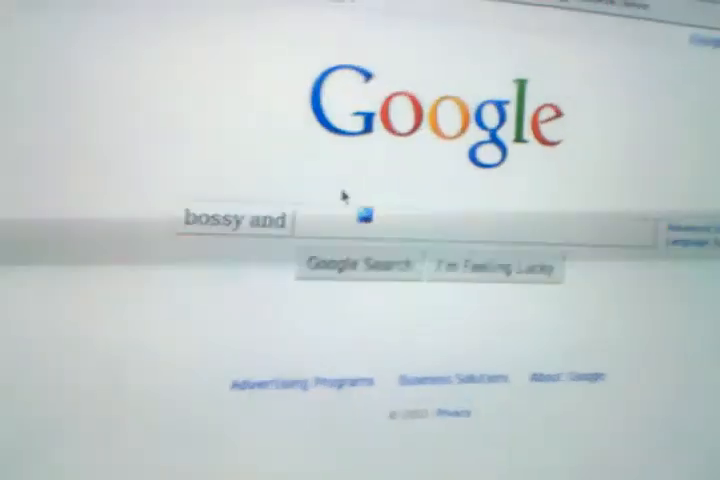
{"action": "type", "text": "particu"}
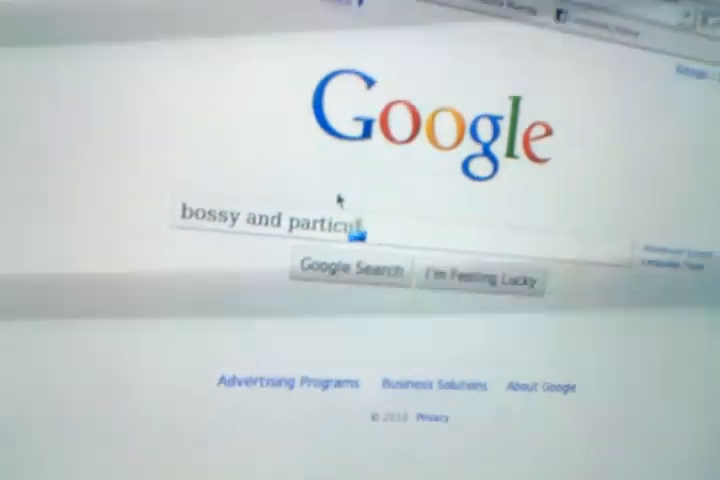
{"action": "left_click", "coordinate": [348, 272]}
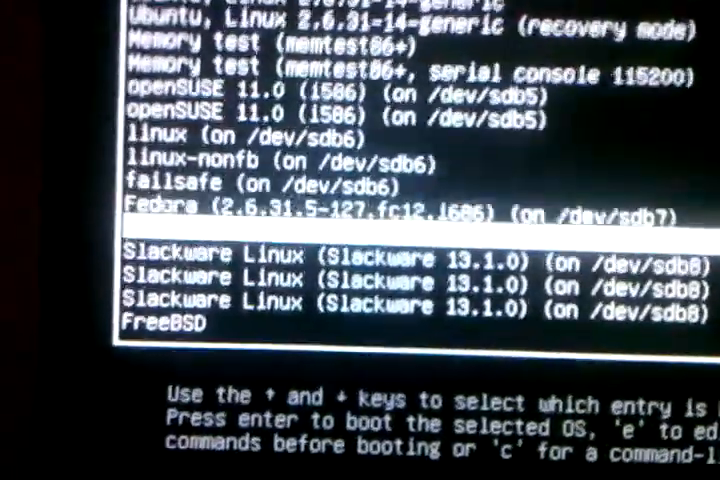
- Move through the GRUB boot entries and choose the Fedora entry to boot
{"action": "scroll", "scroll_direction": "down", "scroll_amount": 3}
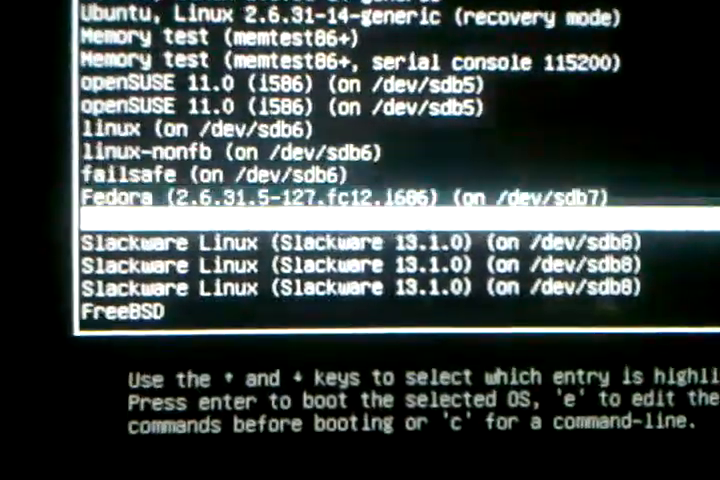
{"action": "scroll", "scroll_direction": "down", "scroll_amount": 3}
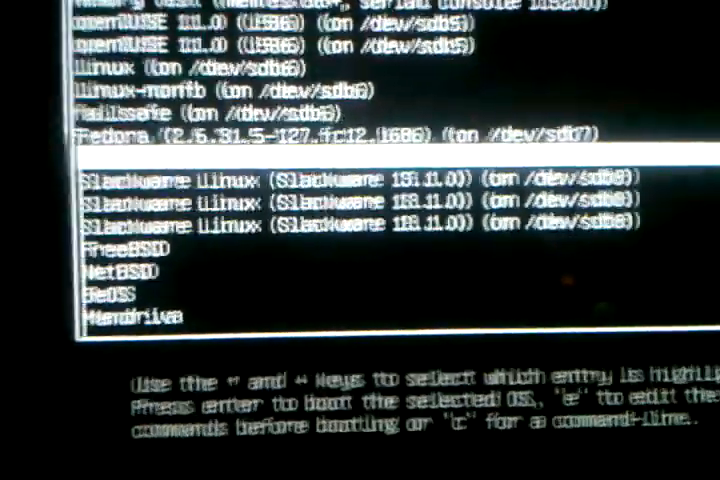
{"action": "key", "text": "Return"}
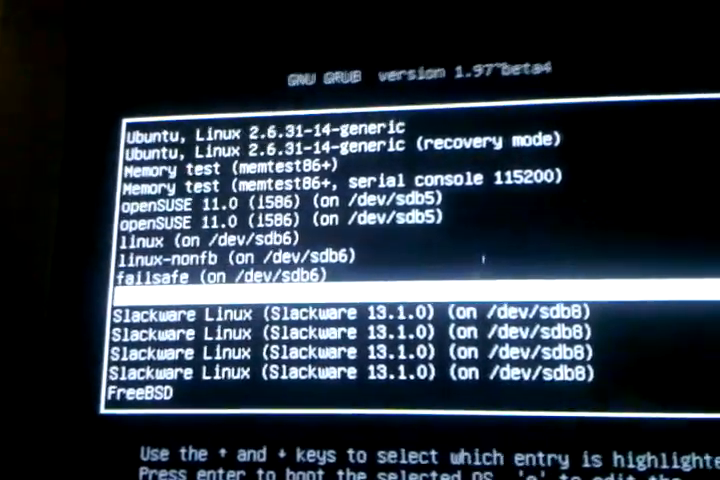
{"action": "key", "text": "Return"}
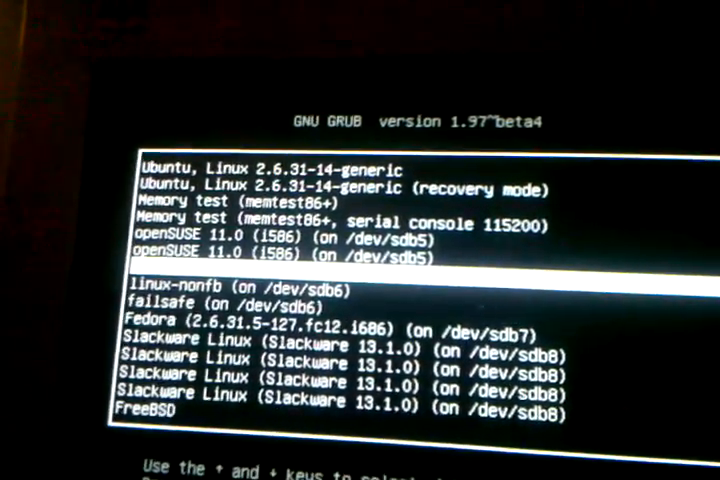
- Boot the openSUSE entry and follow the boot messages as network interfaces come up
{"action": "key", "text": "Return"}
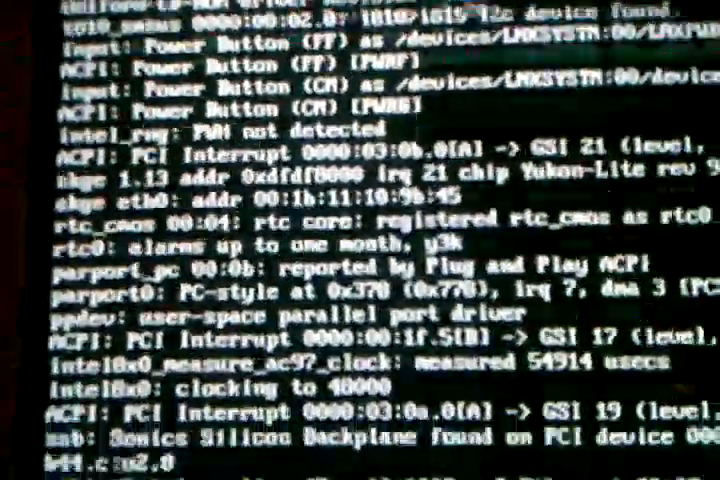
{"action": "scroll", "scroll_direction": "down", "scroll_amount": 3}
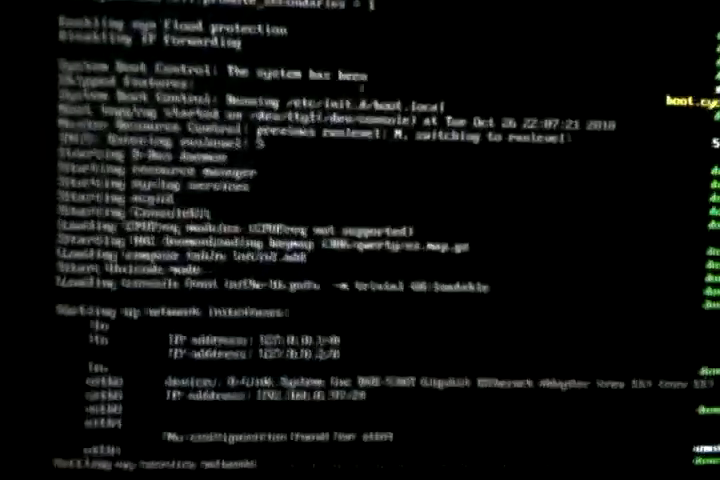
{"action": "scroll", "scroll_direction": "down", "scroll_amount": 3}
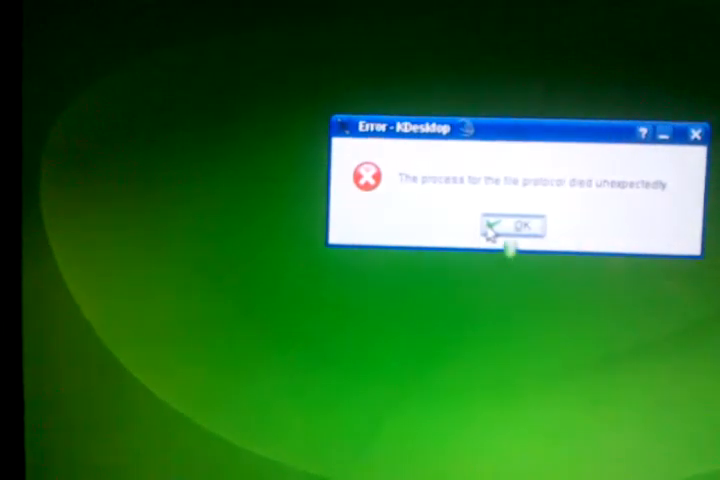
- Dismiss the KDesktop error about the file protocol process dying
{"action": "left_click", "coordinate": [514, 228]}
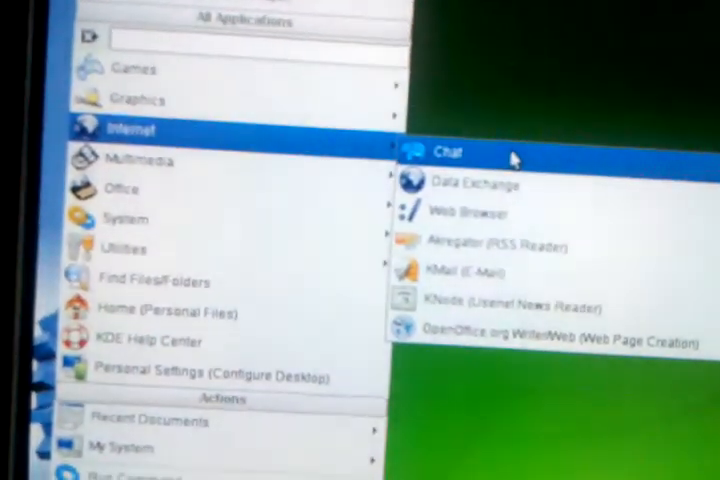
- Browse the Internet category of applications in the KDE menu
{"action": "left_click", "coordinate": [464, 212]}
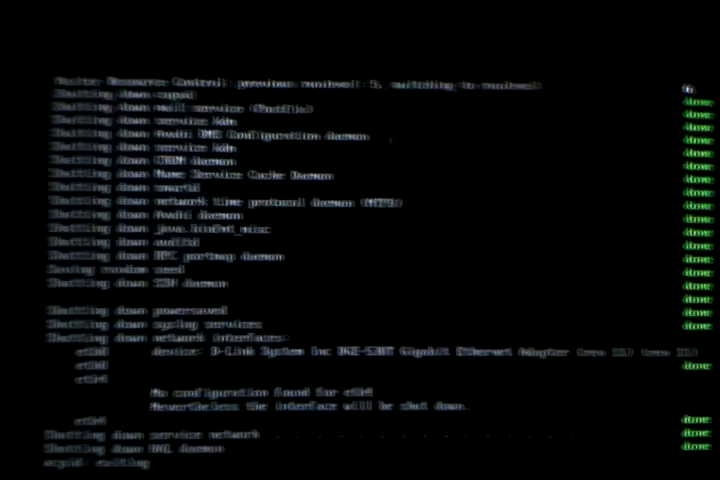
- Follow the openSUSE shutdown messages as services and network interfaces stop
{"action": "scroll", "scroll_direction": "down", "scroll_amount": 3}
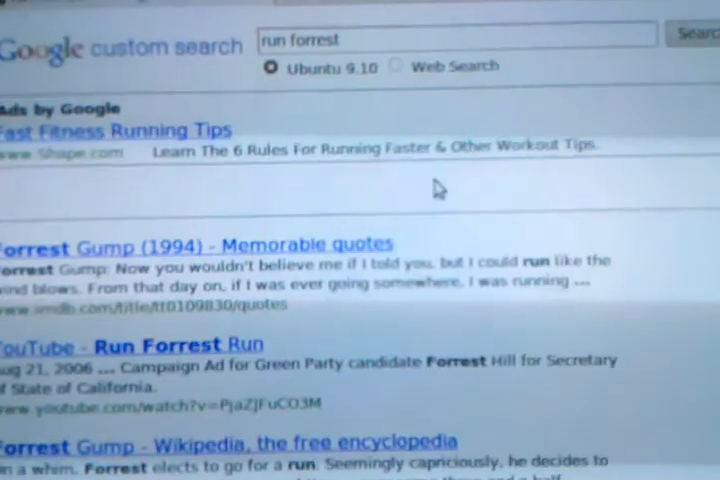
- Scroll through the Google results for "run forrest" to confirm the connection works
{"action": "scroll", "scroll_direction": "down", "scroll_amount": 3}
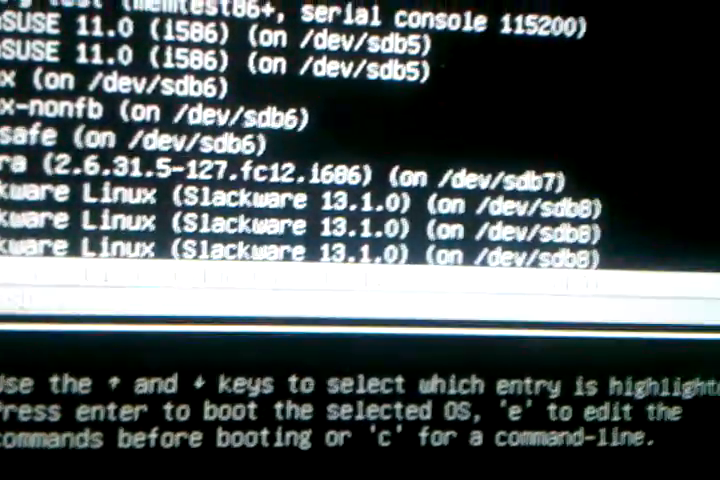
- Move to a Slackware Linux 13.1.0 entry in the GRUB menu
{"action": "key", "text": "Down"}
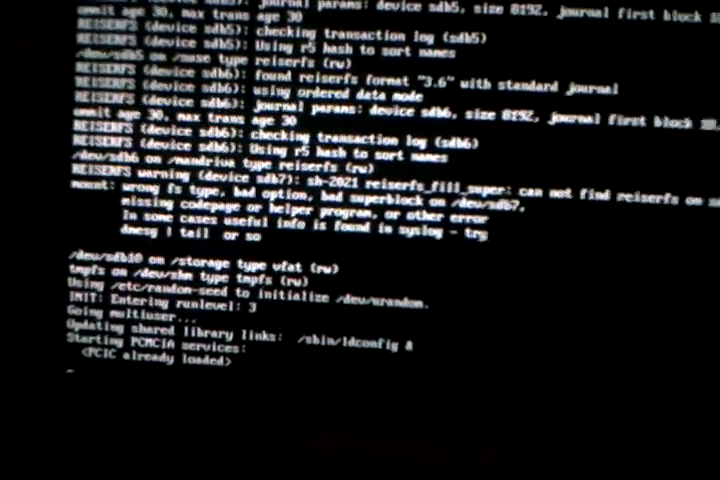
- Follow Slackware's startup messages as it enters runlevel 3 and starts services
{"action": "scroll", "scroll_direction": "down", "scroll_amount": 3}
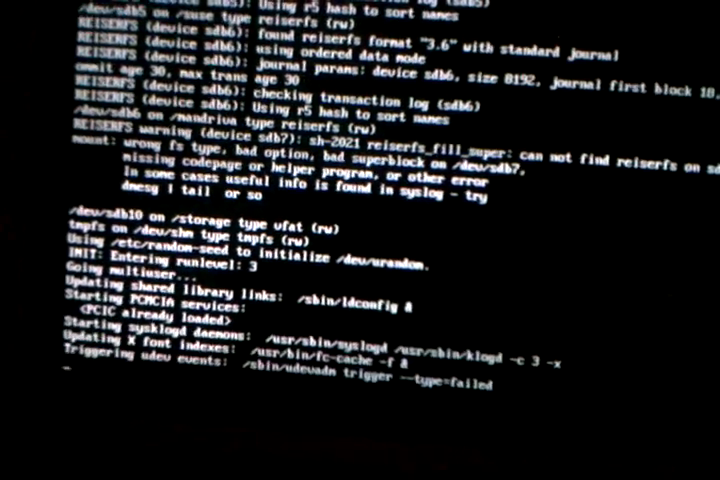